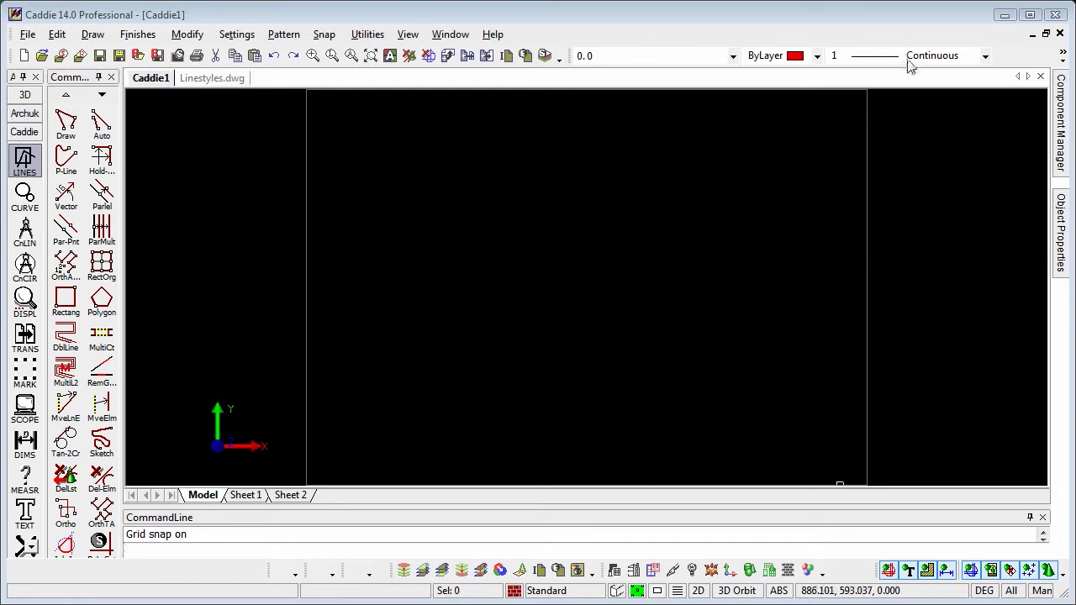
Expand the line style list, which shows only Continuous, ByLayer and ByBlock
click(983, 56)
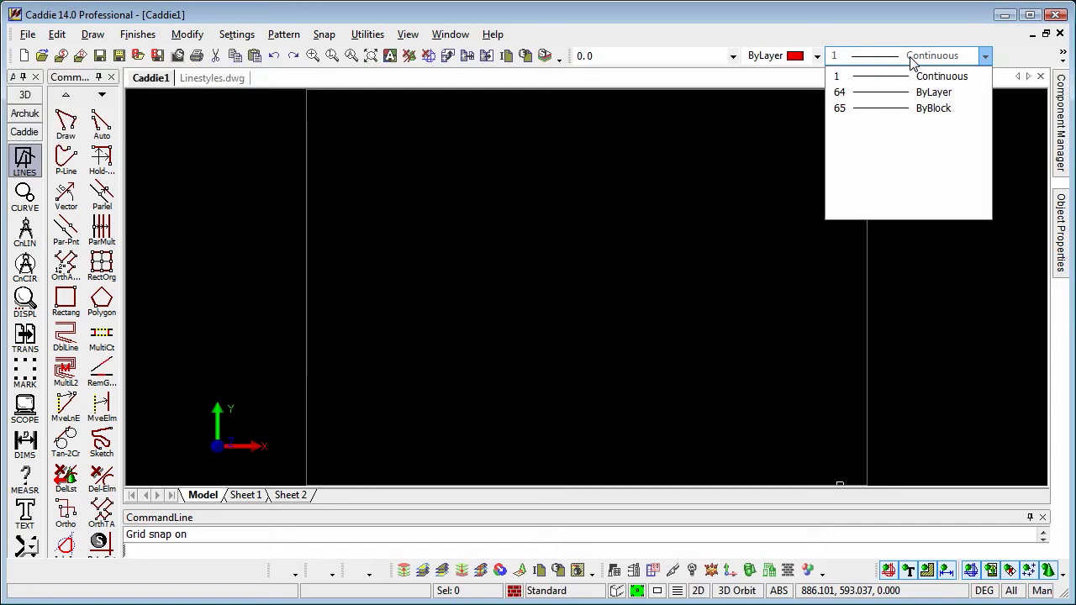
mouse_move(244, 42)
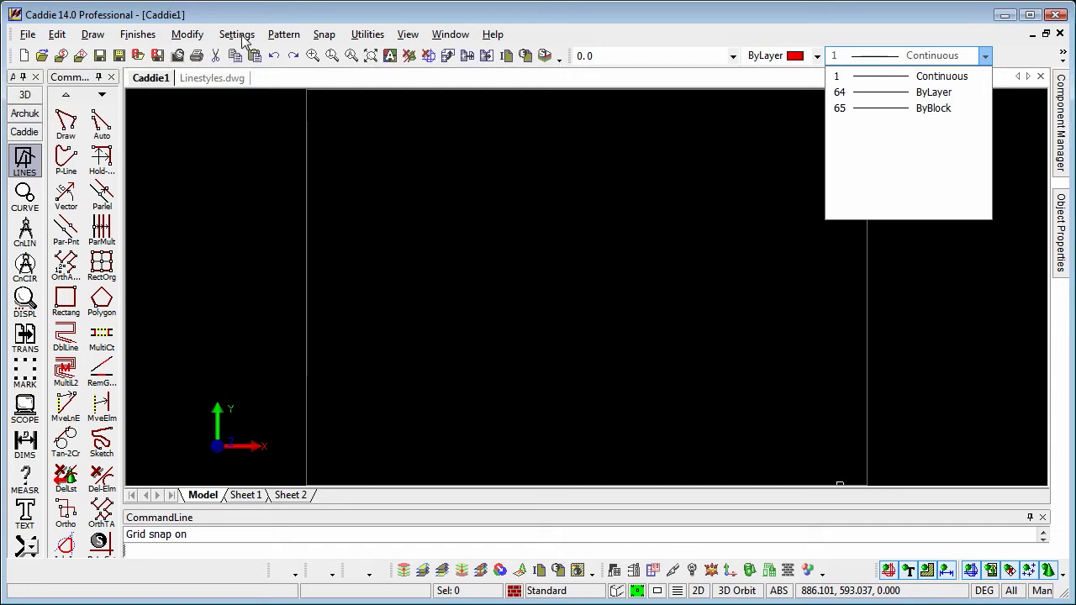
Import every line style from Linestyles.dwg via Settings > Import Line Styles with Select All
click(236, 34)
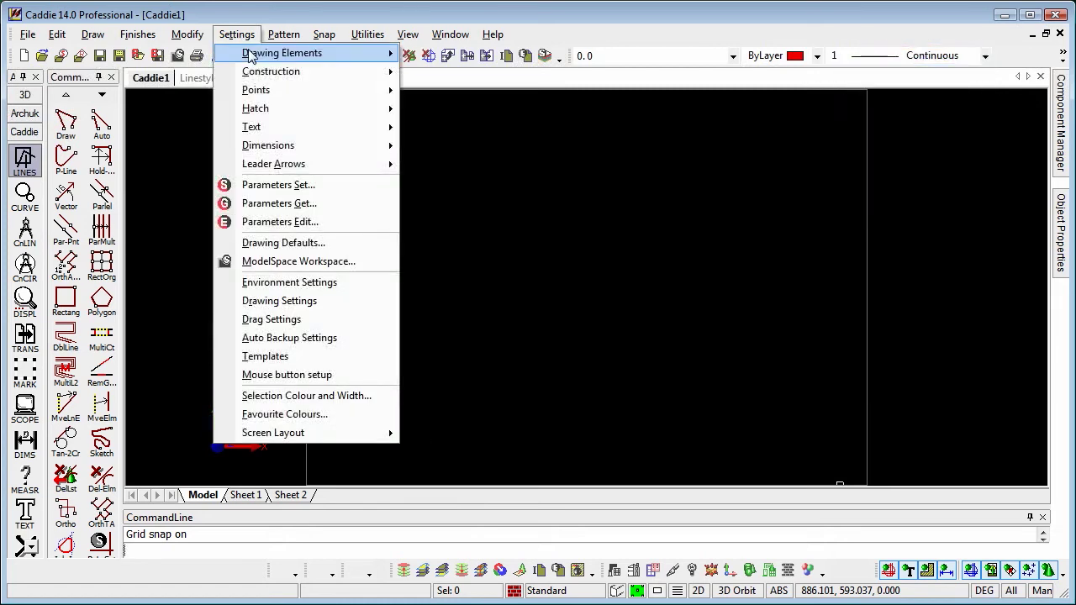
mouse_move(256, 90)
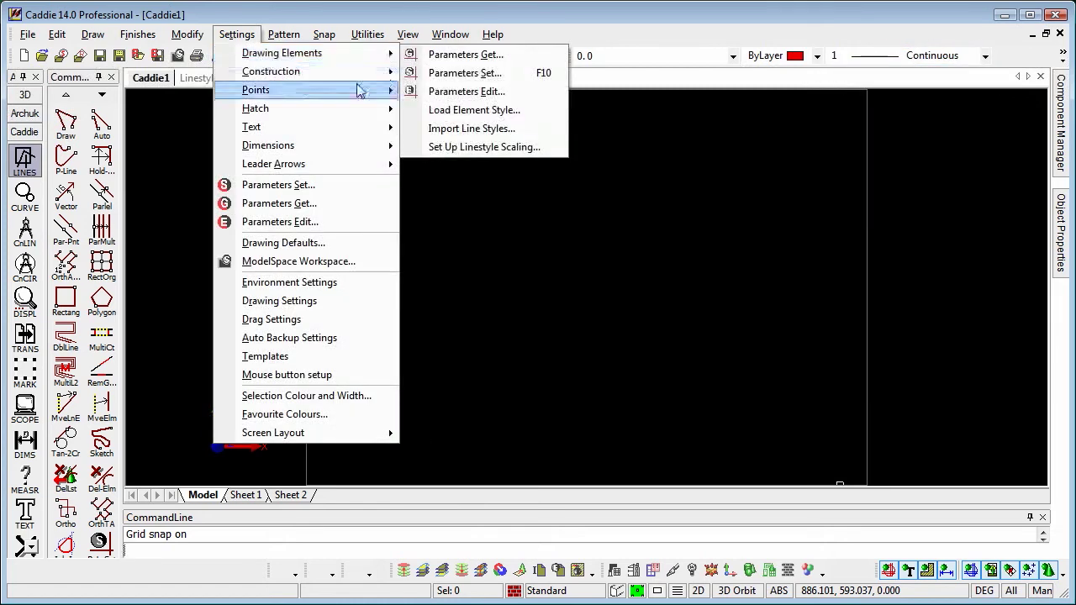
click(474, 109)
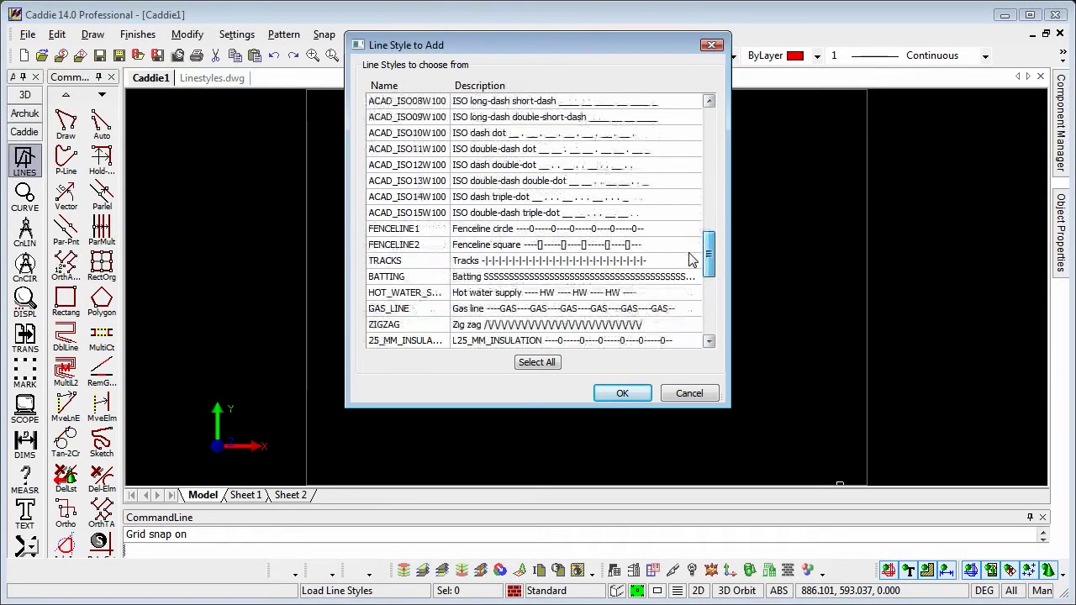
scroll(down, 3)
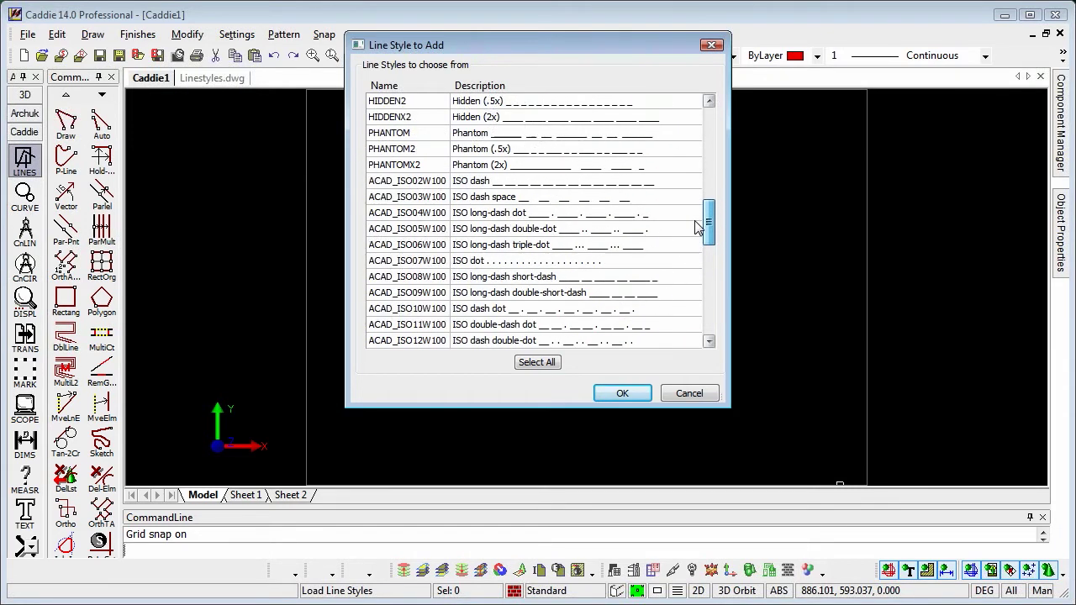
click(471, 133)
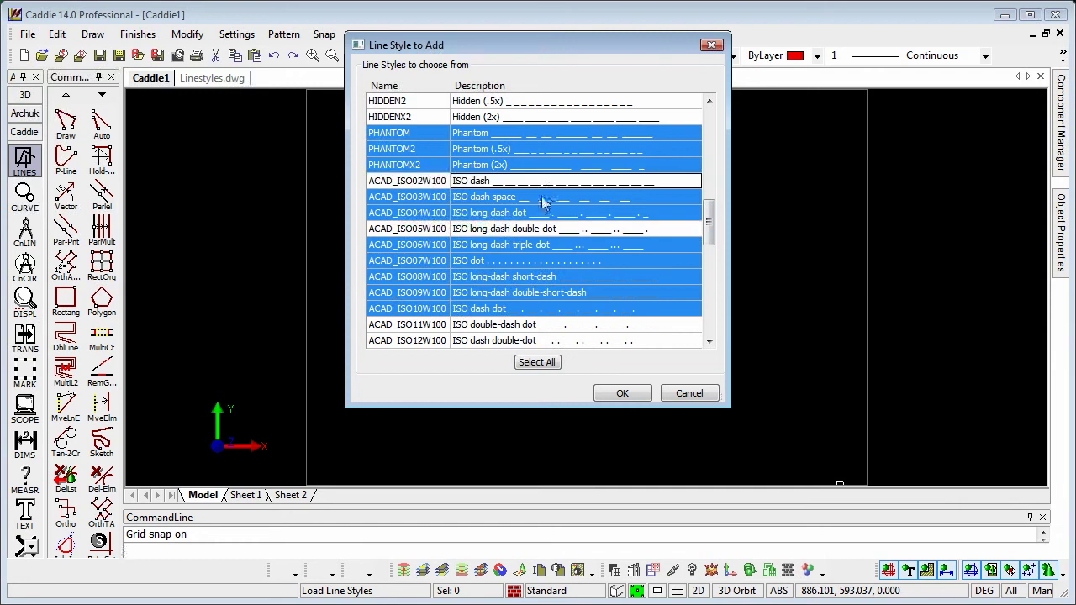
mouse_move(576, 392)
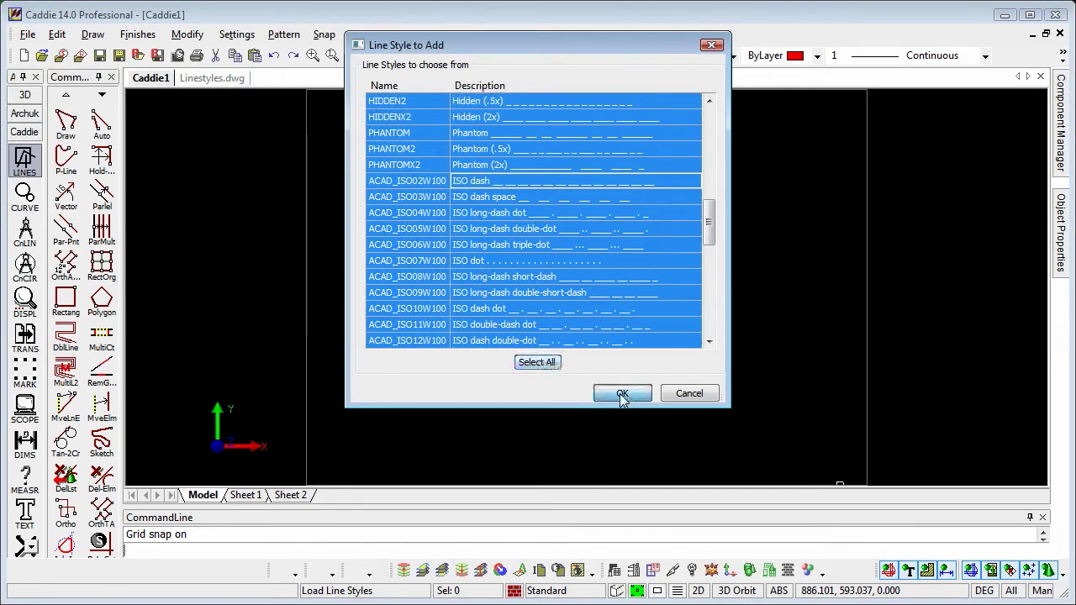
click(623, 394)
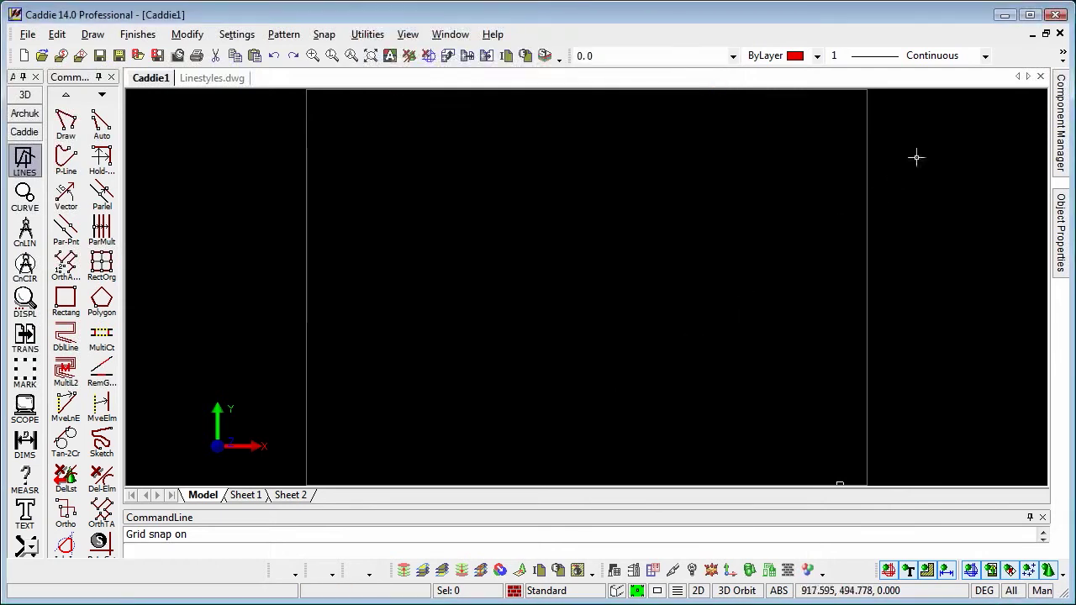
click(983, 56)
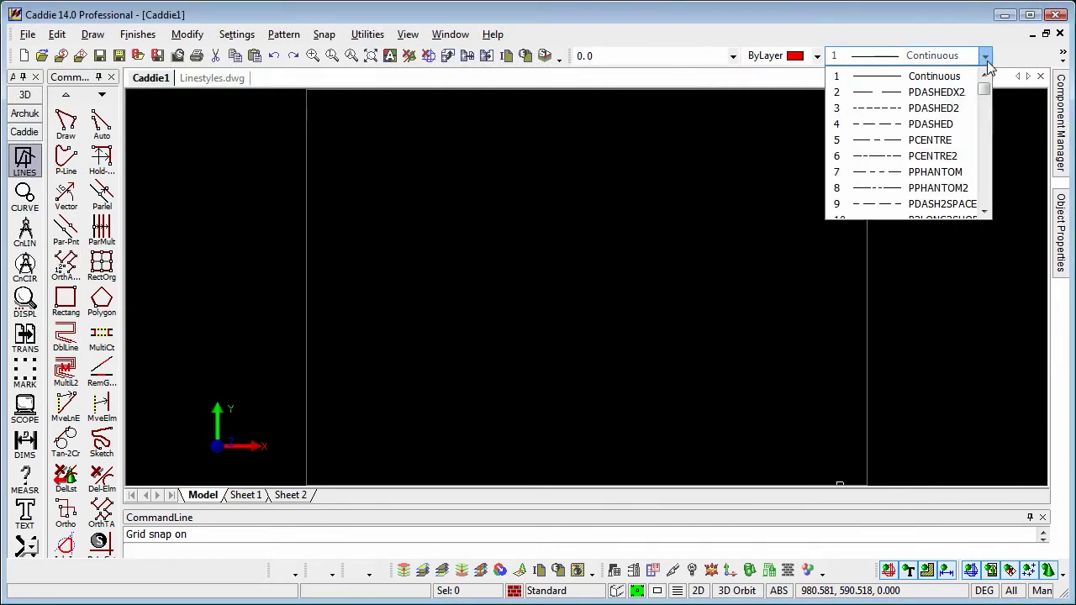
scroll(down, 3)
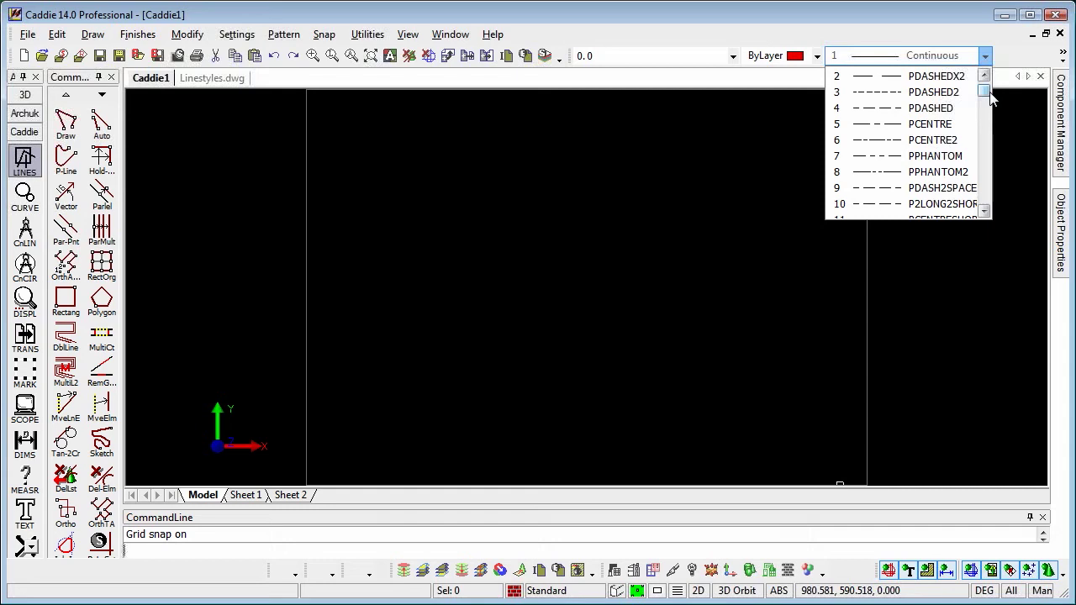
click(27, 34)
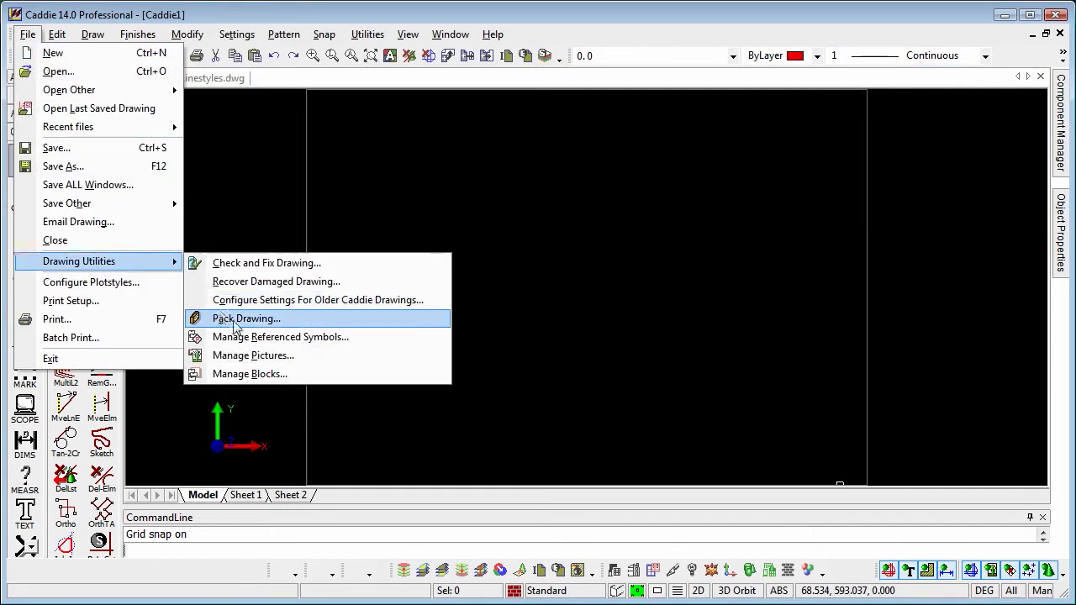
click(246, 318)
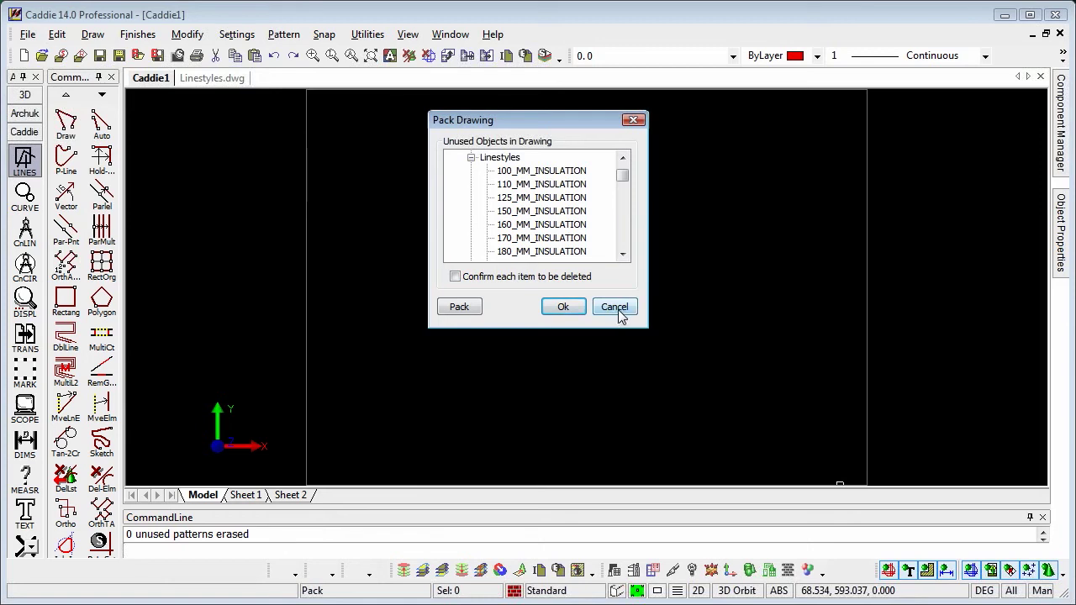
click(615, 306)
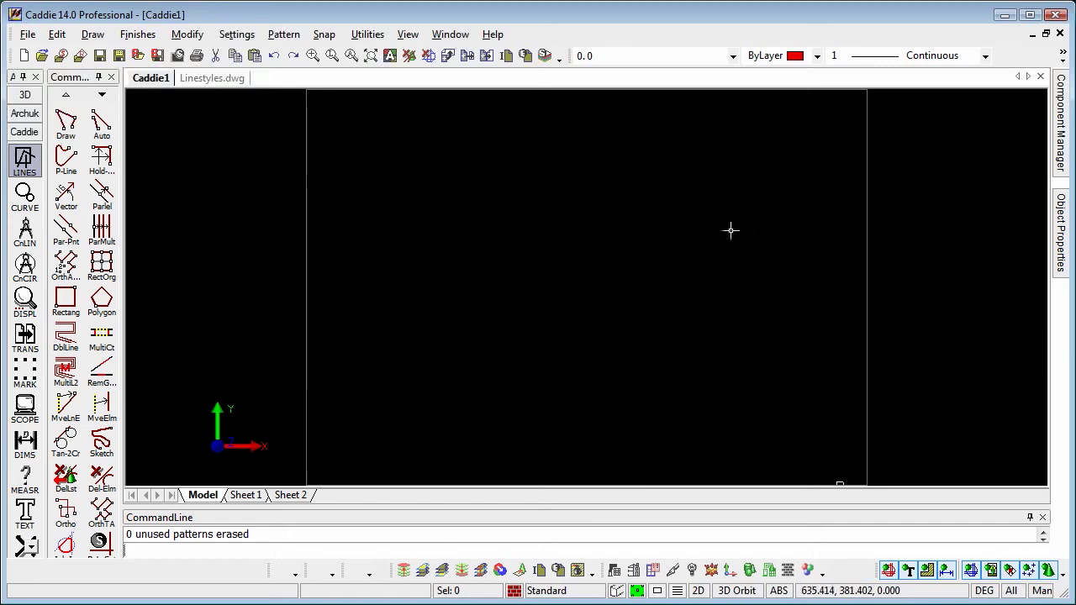
mouse_move(911, 106)
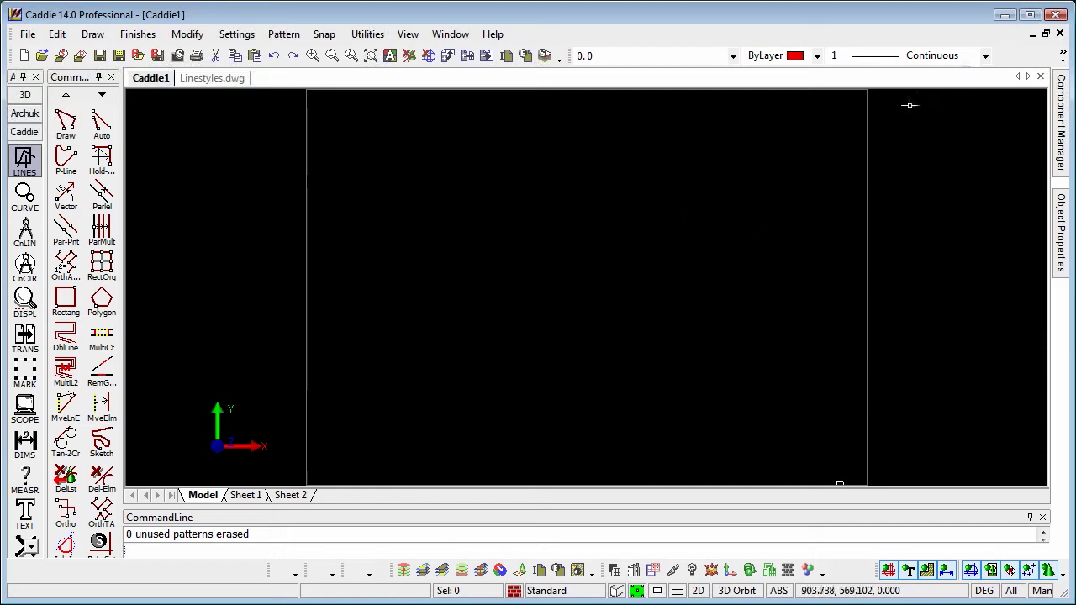
Make PDASHEDX2 current and draw two red pixel-dashed lines, then reopen the style list
click(983, 55)
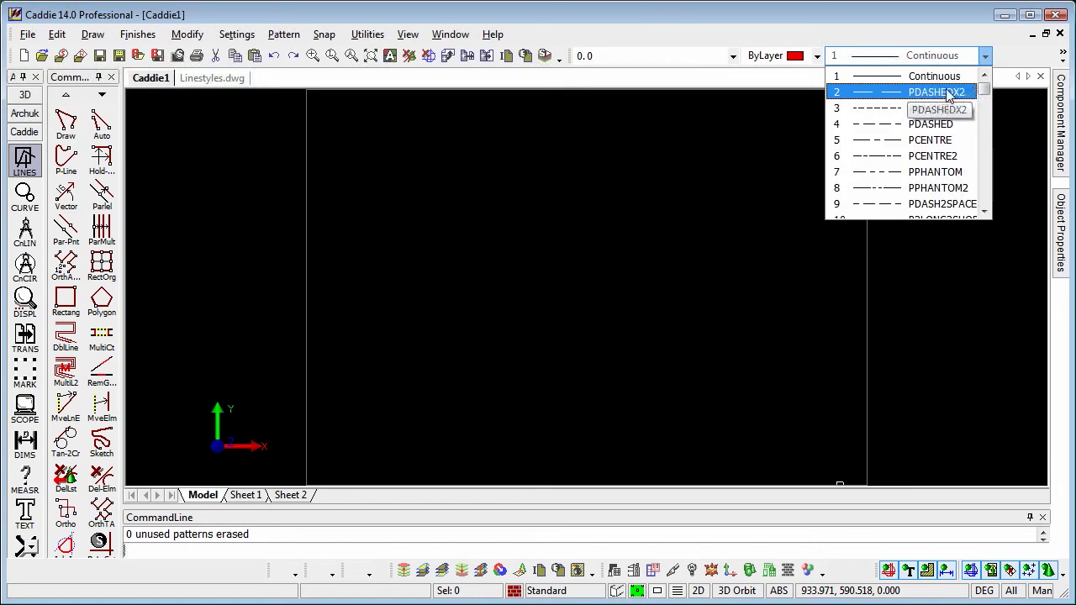
click(936, 91)
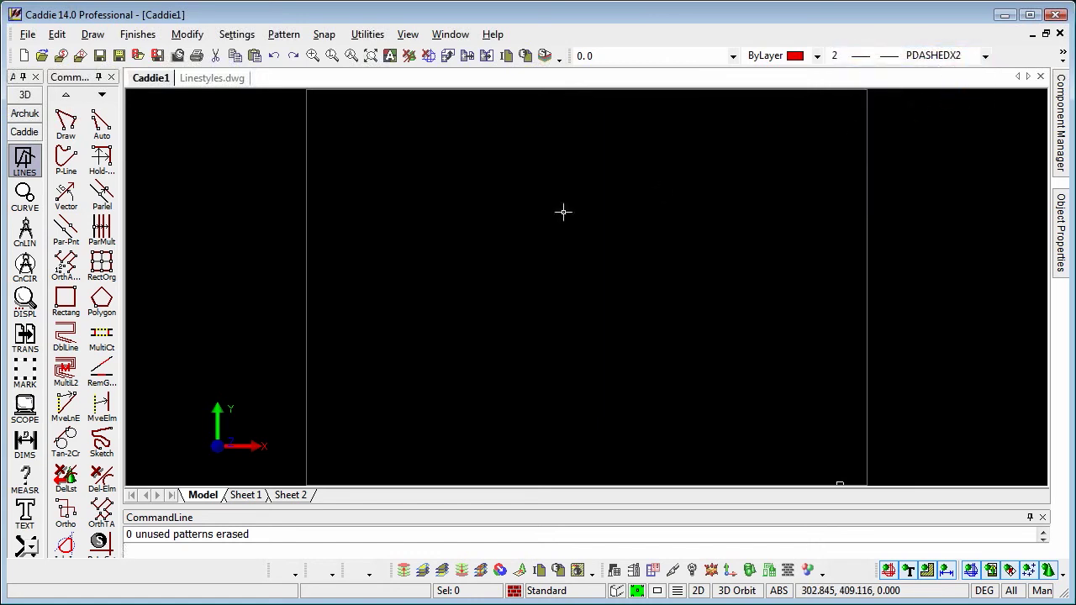
click(101, 124)
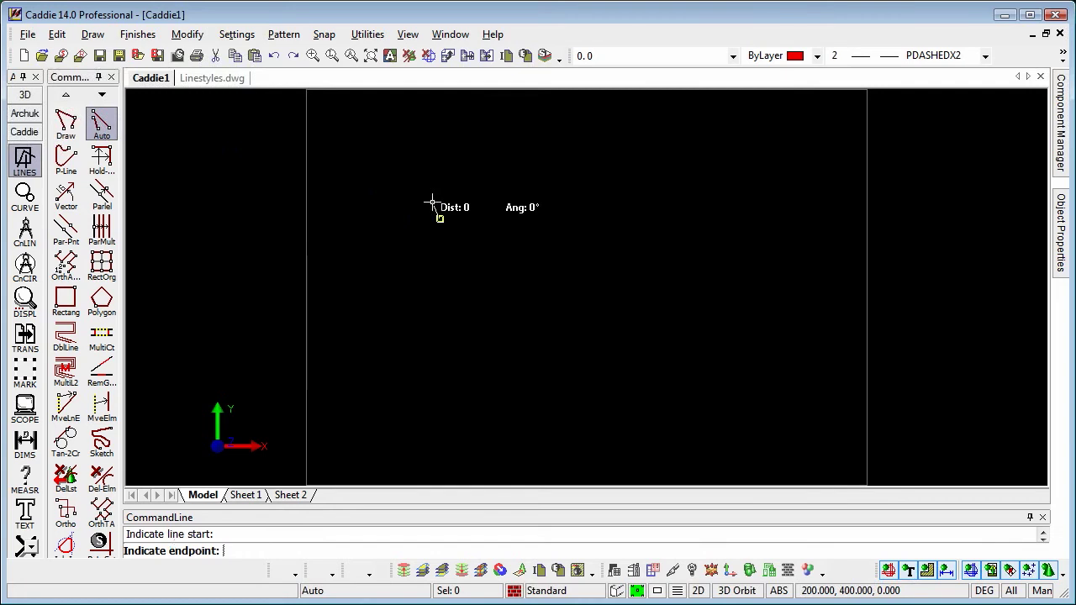
click(706, 219)
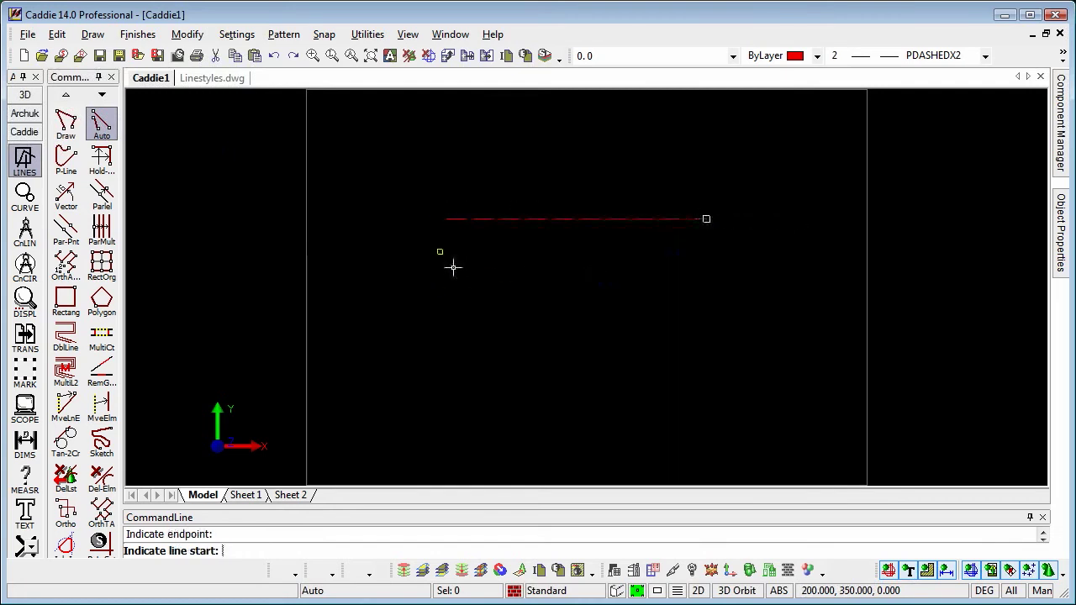
click(706, 251)
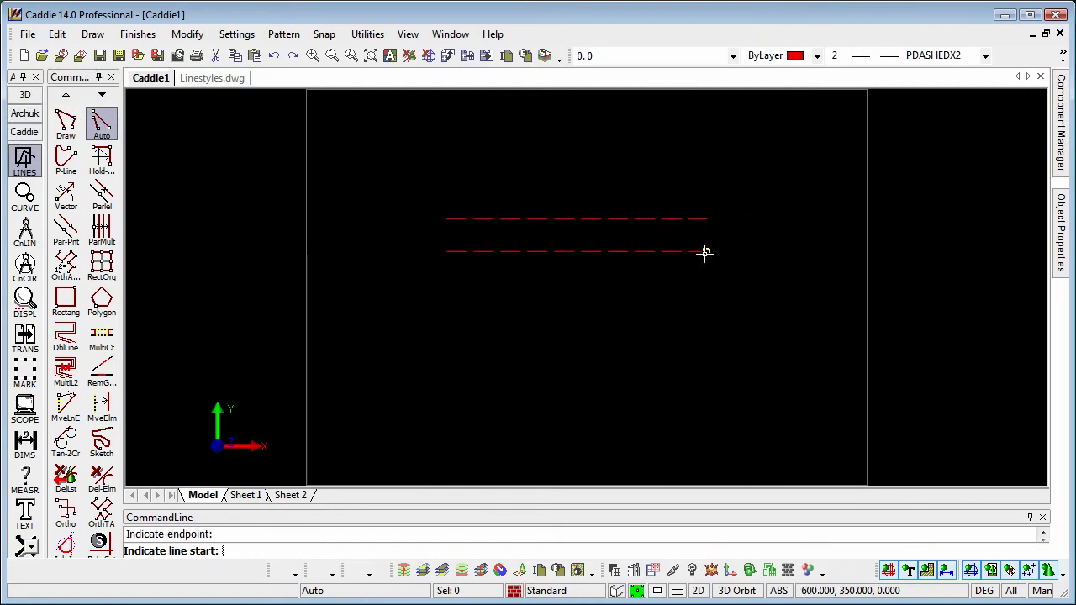
mouse_move(984, 56)
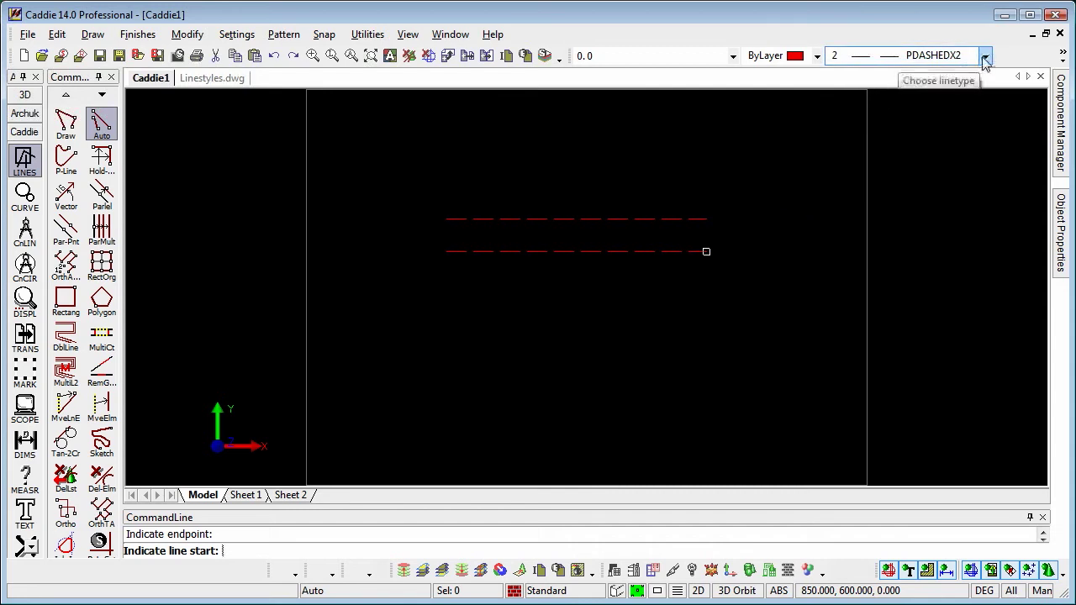
click(984, 56)
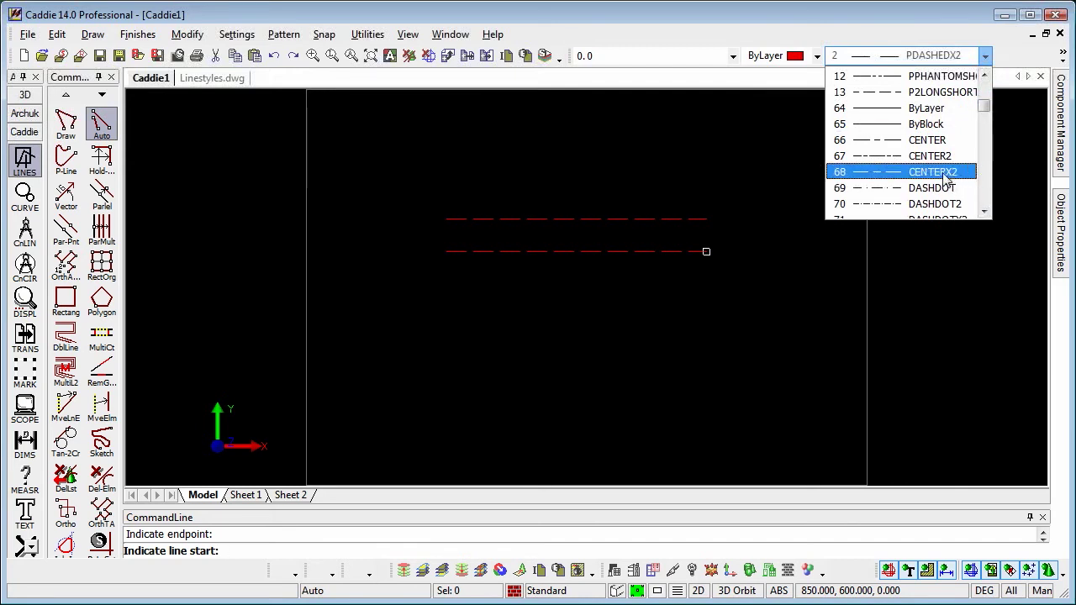
Make CENTERX2 current and draw centre lines below the dashed pair, then reopen the style list
click(933, 172)
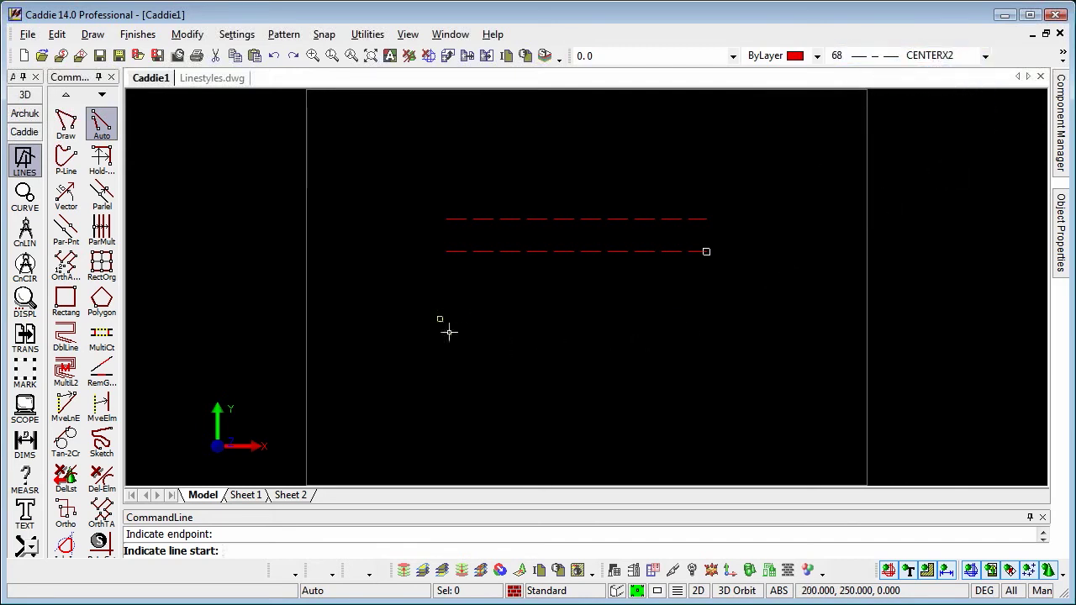
click(440, 319)
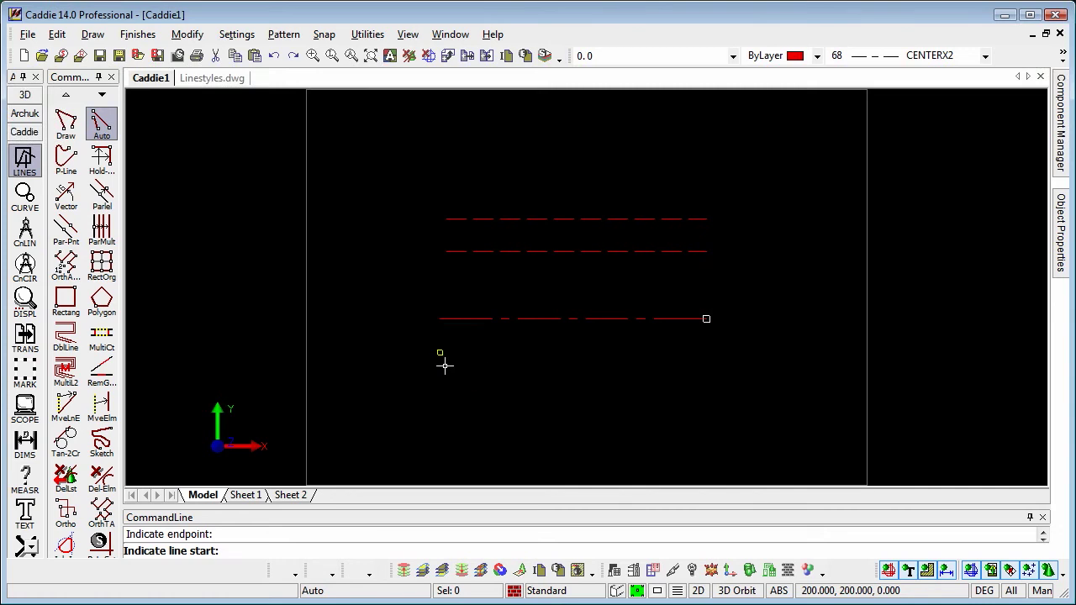
click(706, 352)
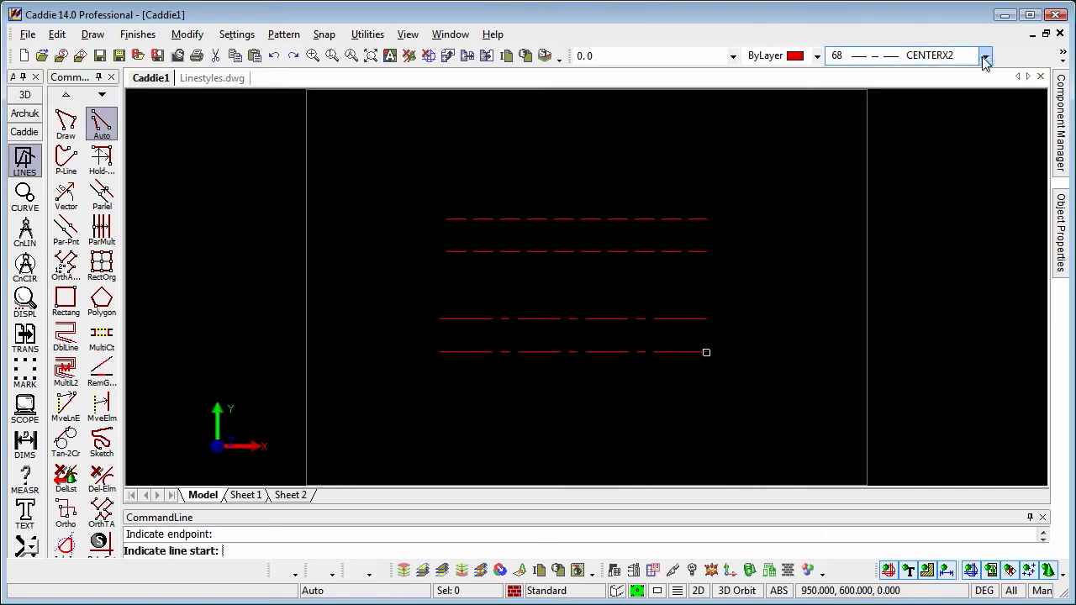
click(985, 56)
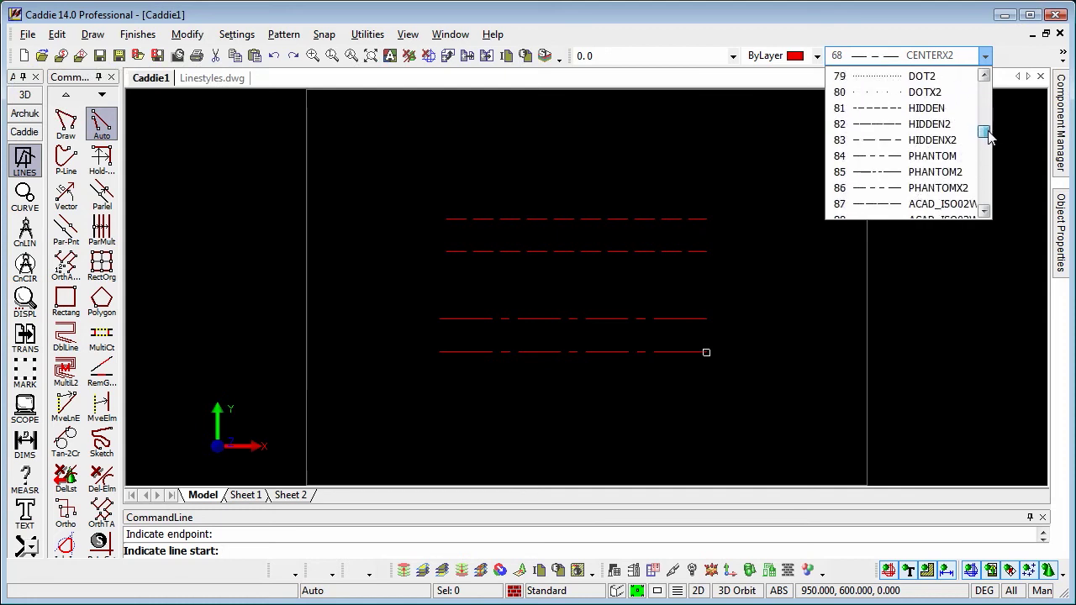
scroll(down, 3)
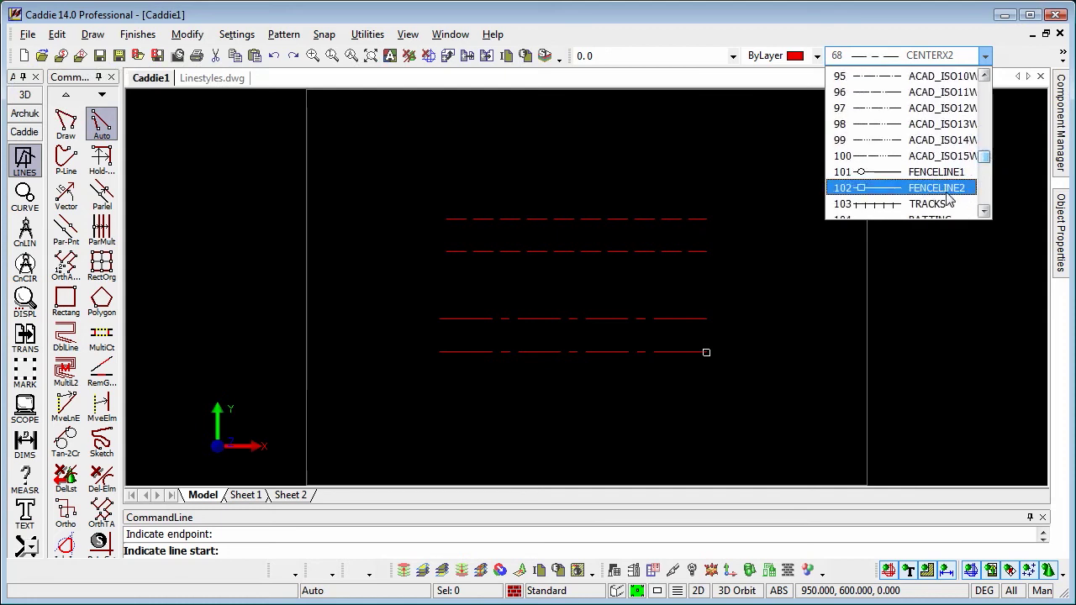
Pick TRACKS from the style list, then reopen the list to switch to BATTING
click(925, 204)
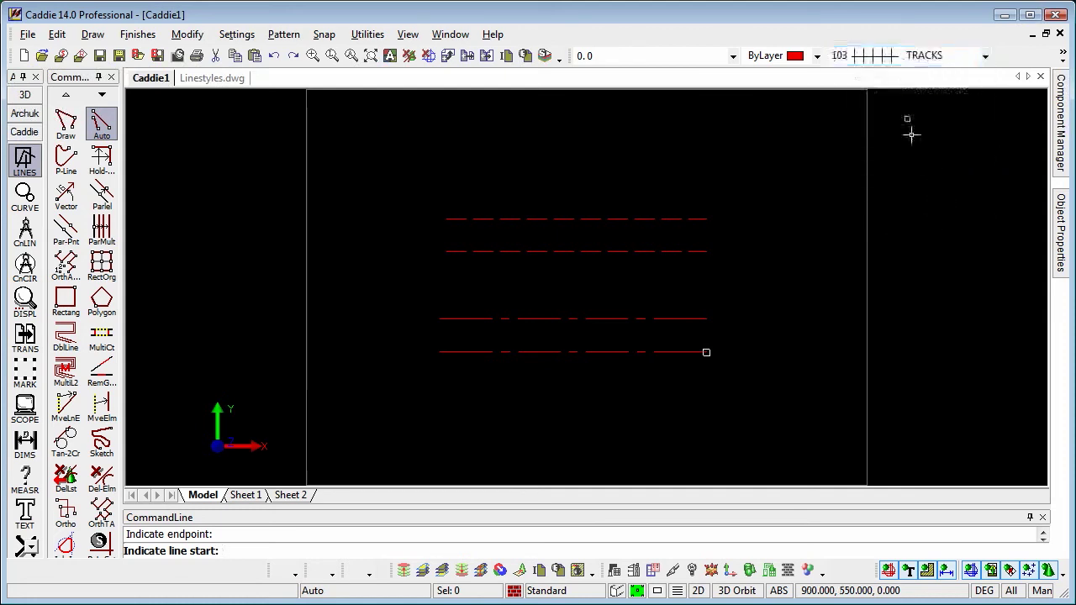
click(984, 56)
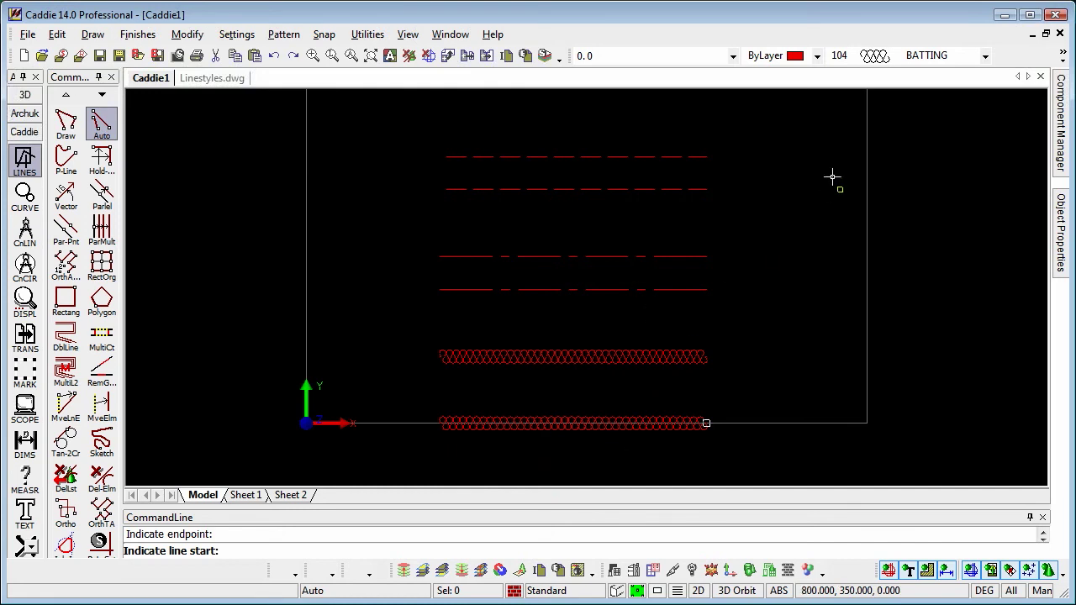
mouse_move(744, 183)
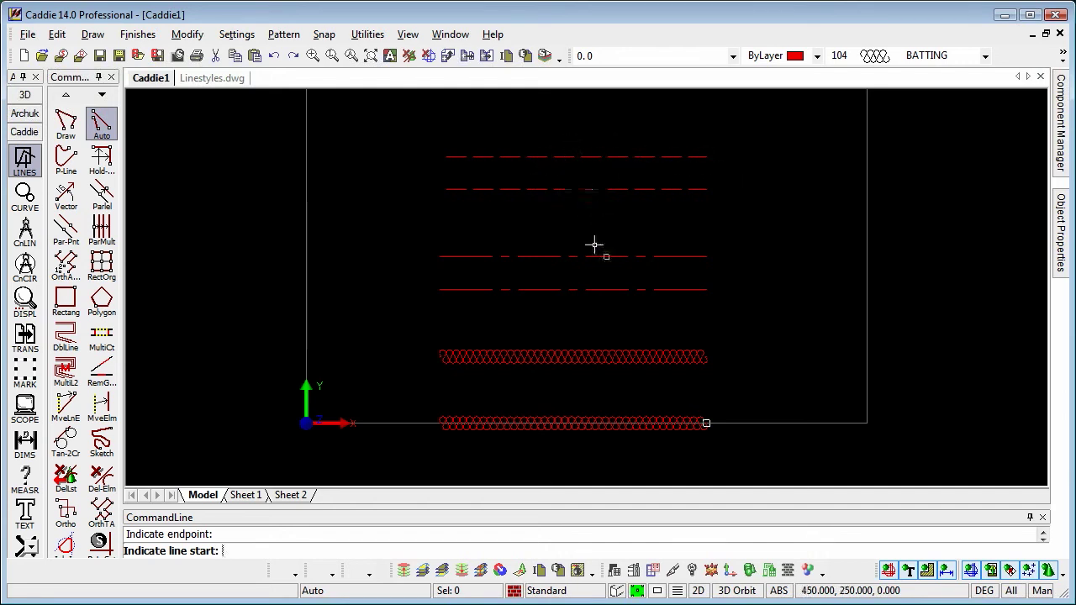
mouse_move(600, 257)
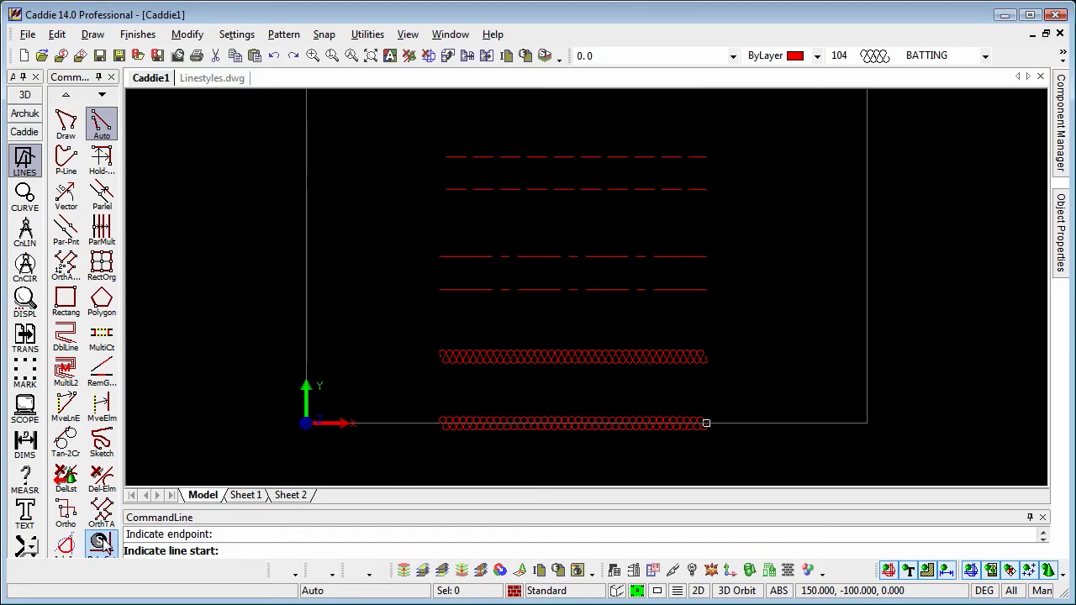
click(101, 543)
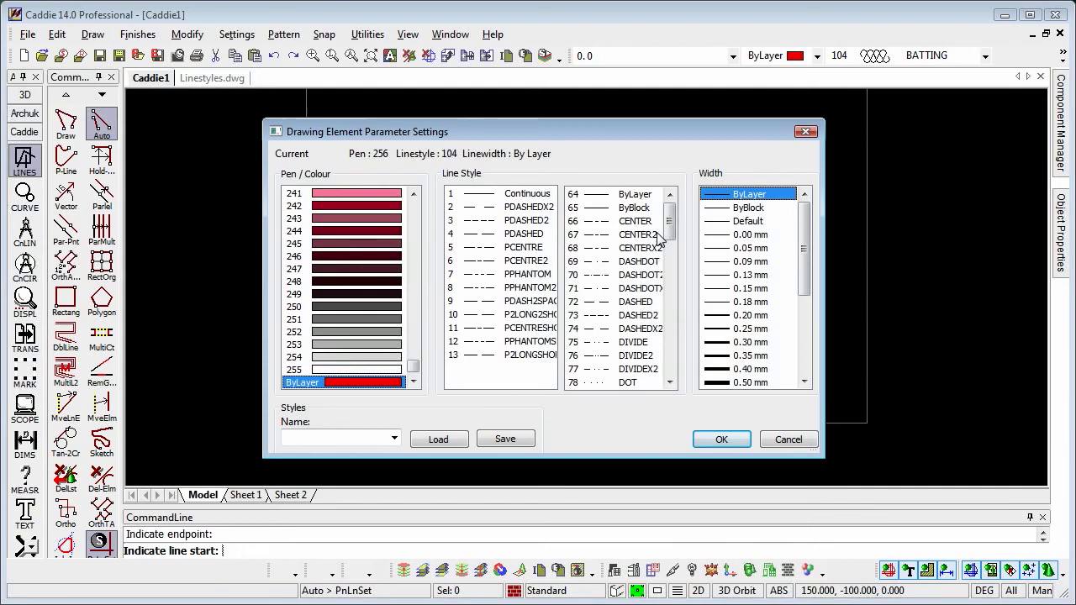
click(720, 439)
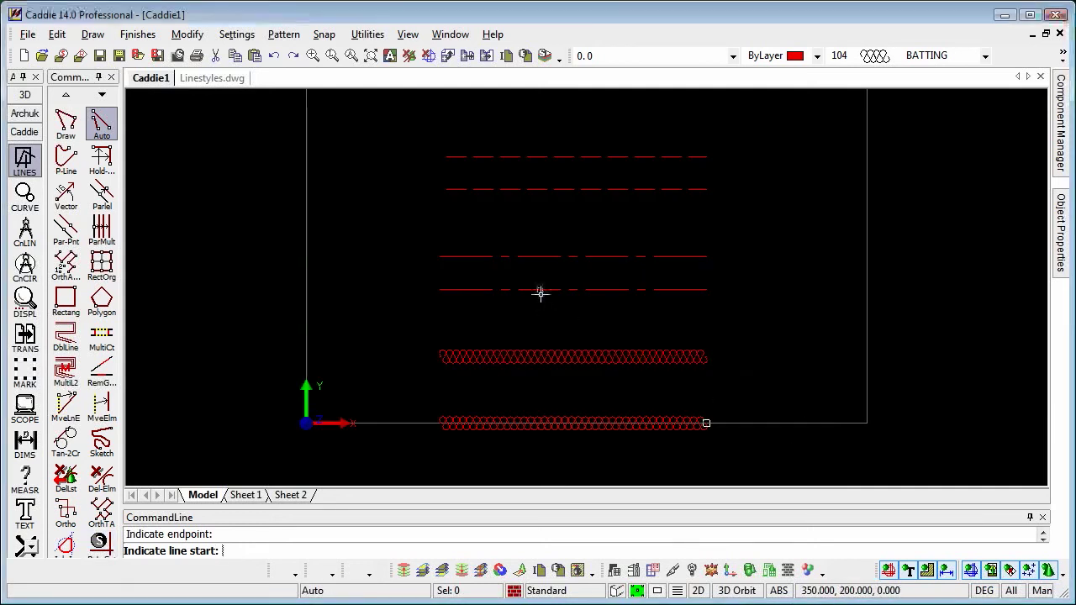
mouse_move(566, 209)
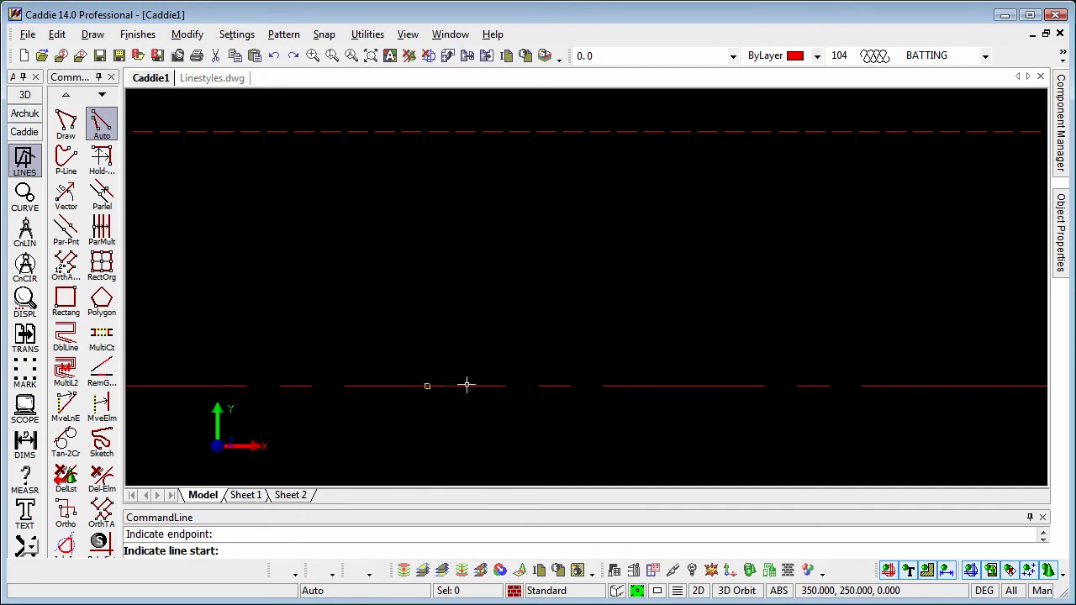
mouse_move(576, 313)
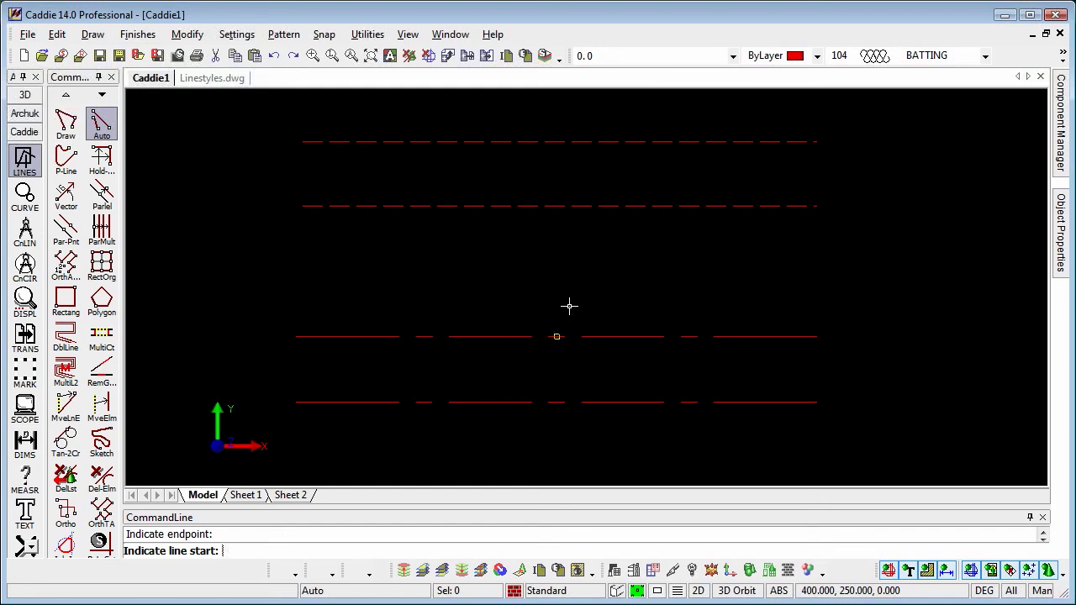
mouse_move(616, 350)
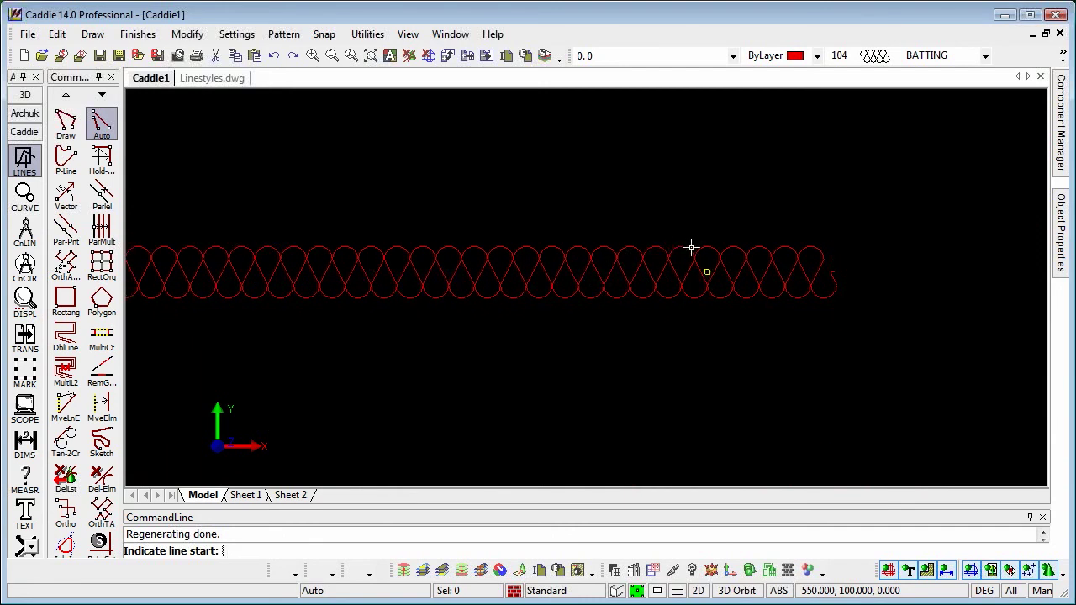
mouse_move(694, 297)
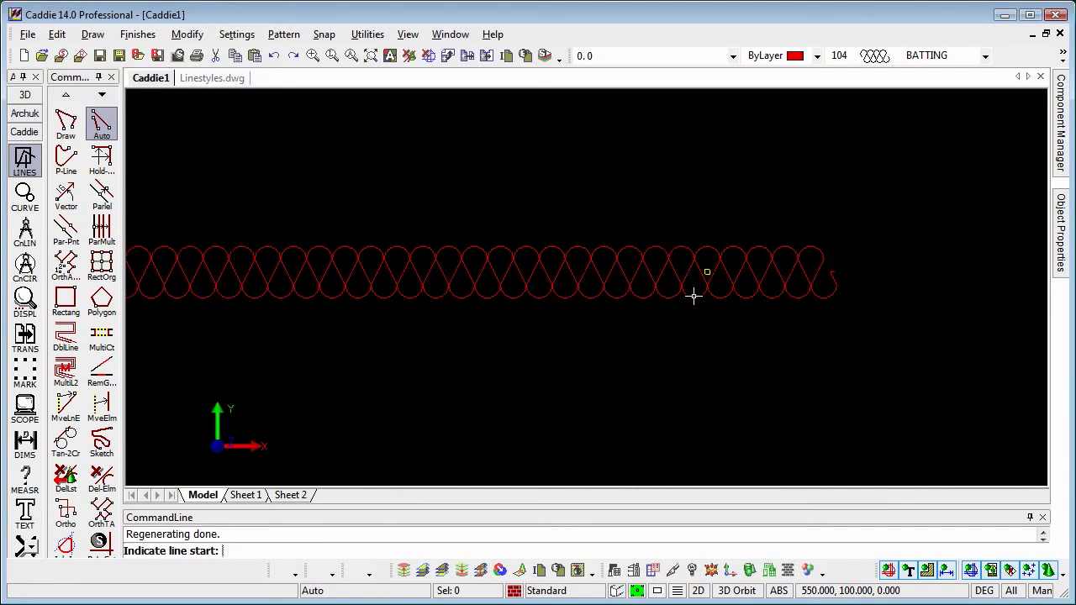
Expand the line style list after zooming in on a batting line, BATTING still current
click(983, 55)
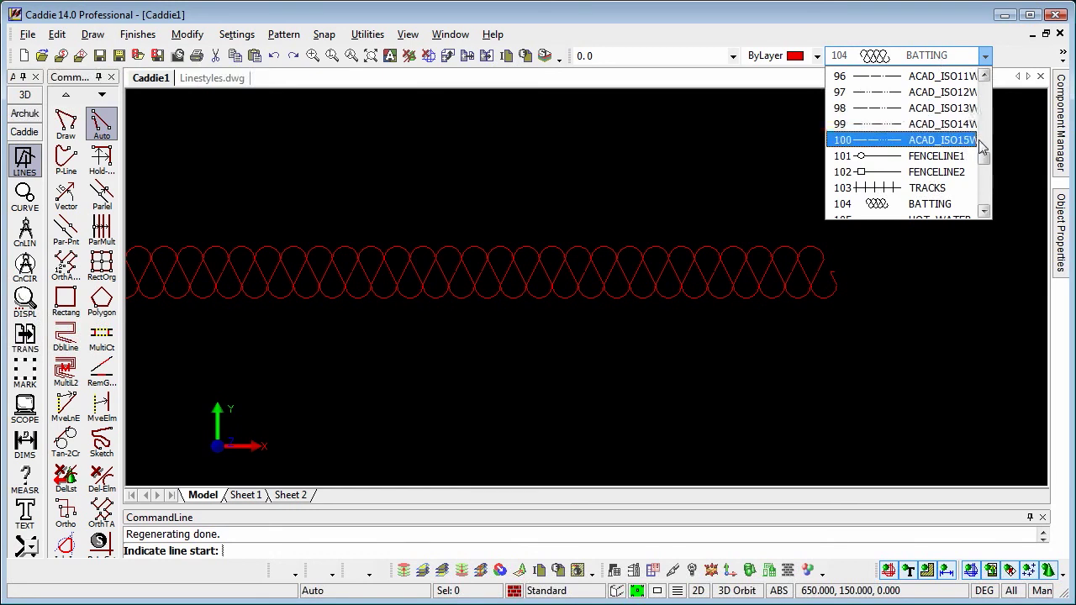